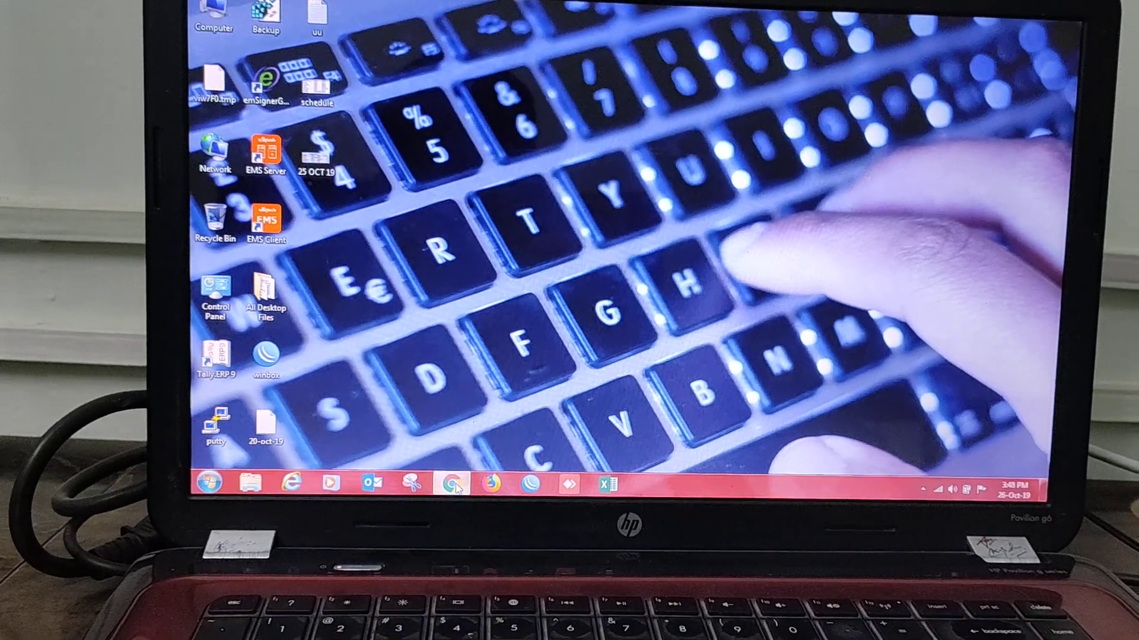
Launch Google Chrome from the taskbar, opening a new tab on the Google search page.
left_click(450, 485)
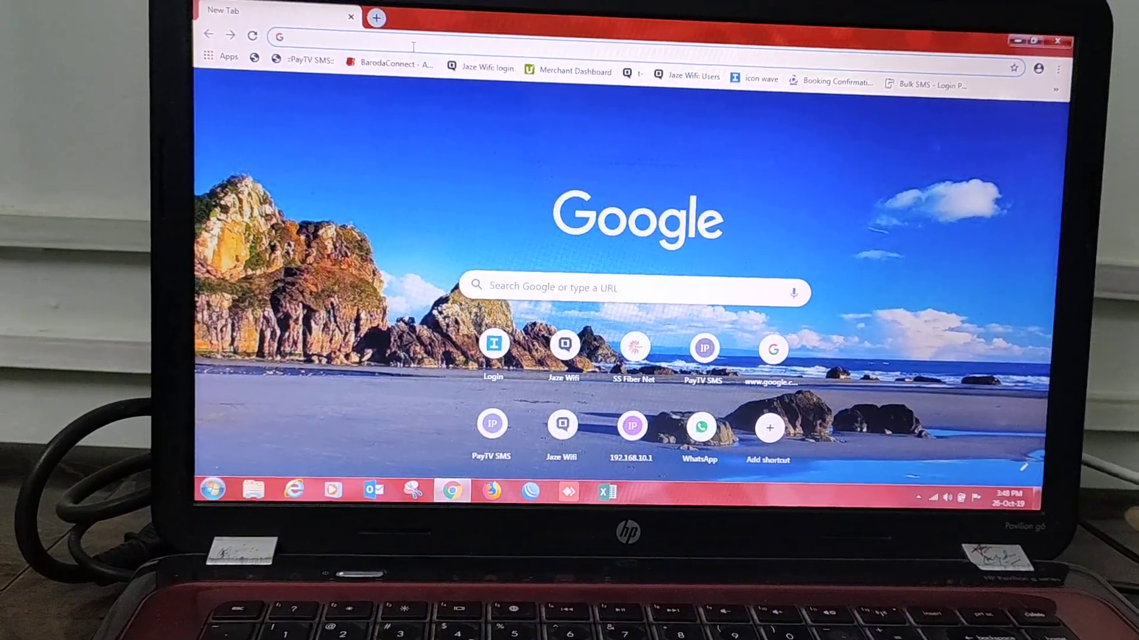